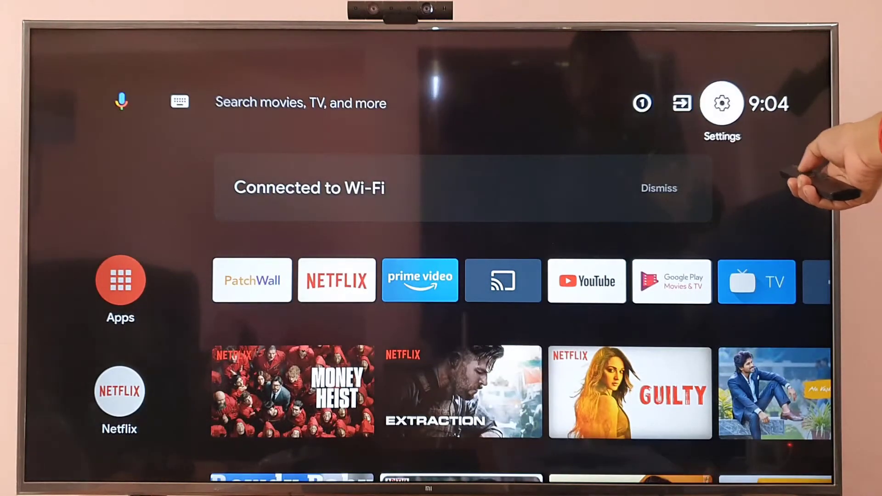
Step: Go into TV Settings and reach the Remotes & Accessories list showing the Xbox Wireless Controller
click(720, 102)
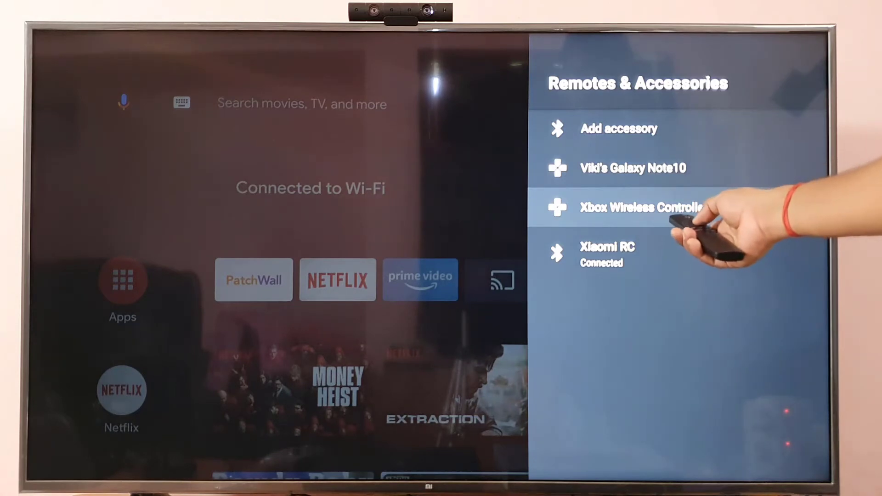
Step: Unpair the Xbox Wireless Controller and confirm with OK so it disappears from the list
click(639, 207)
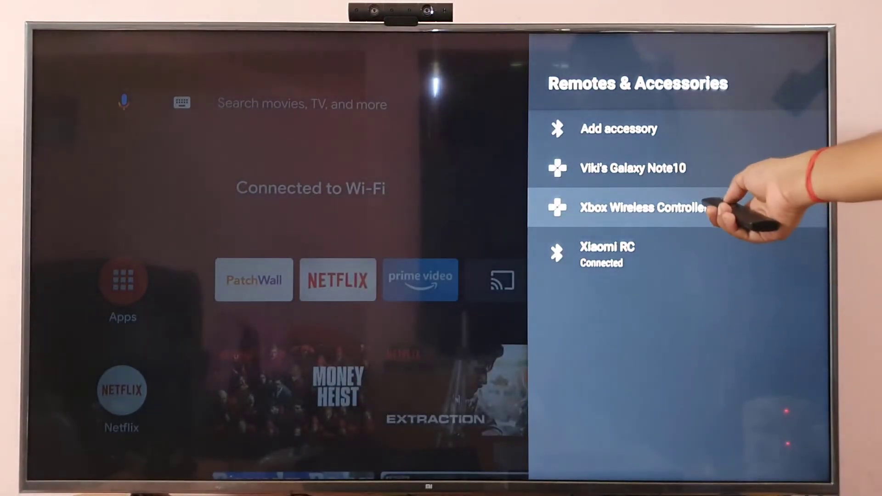
click(641, 206)
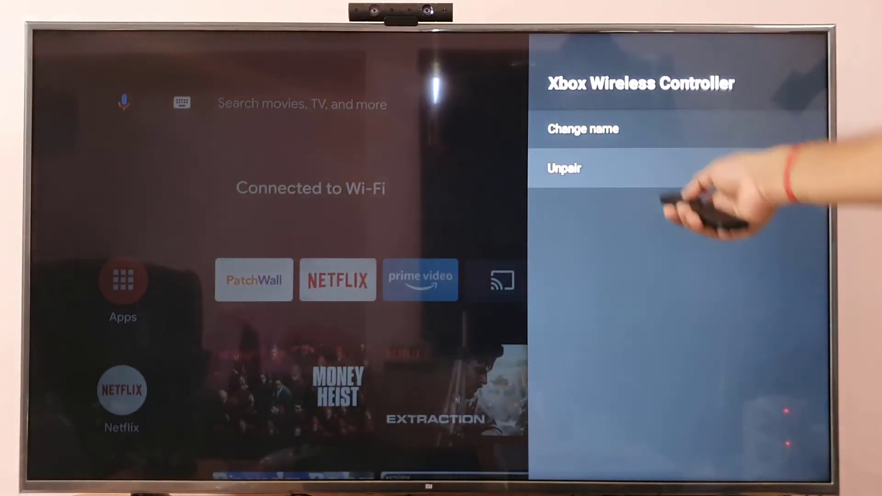
click(564, 168)
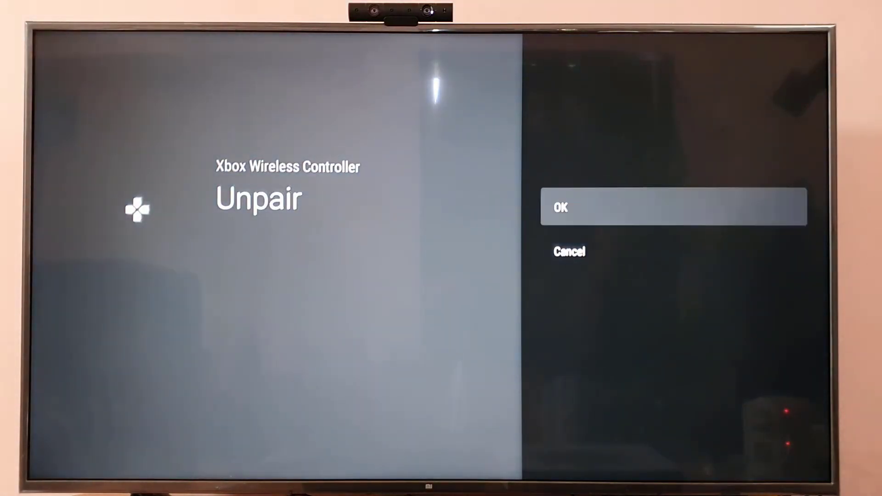
click(672, 206)
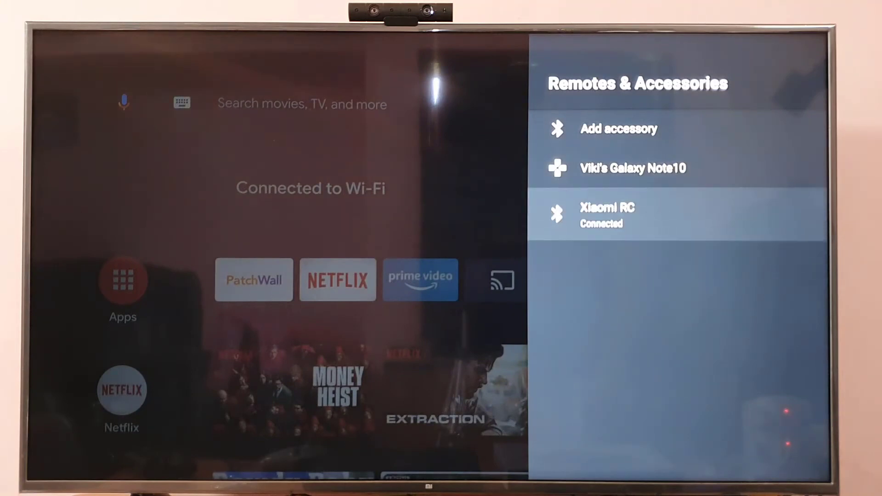